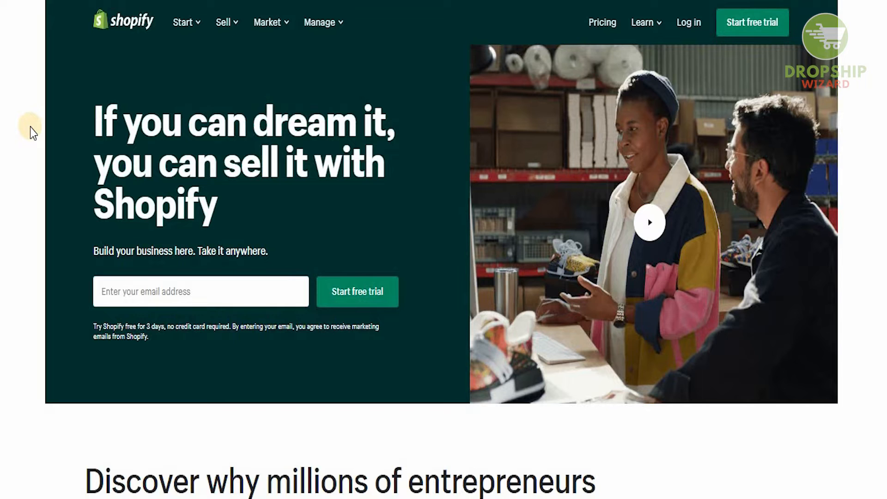
# Step: Start a Shopify free trial and scroll the admin home to the setup guide
pyautogui.scroll(-3)
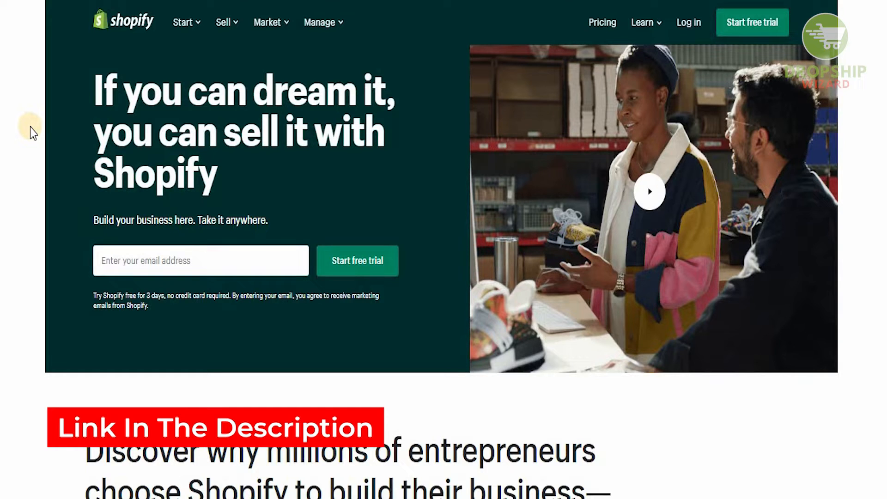
pyautogui.scroll(-3)
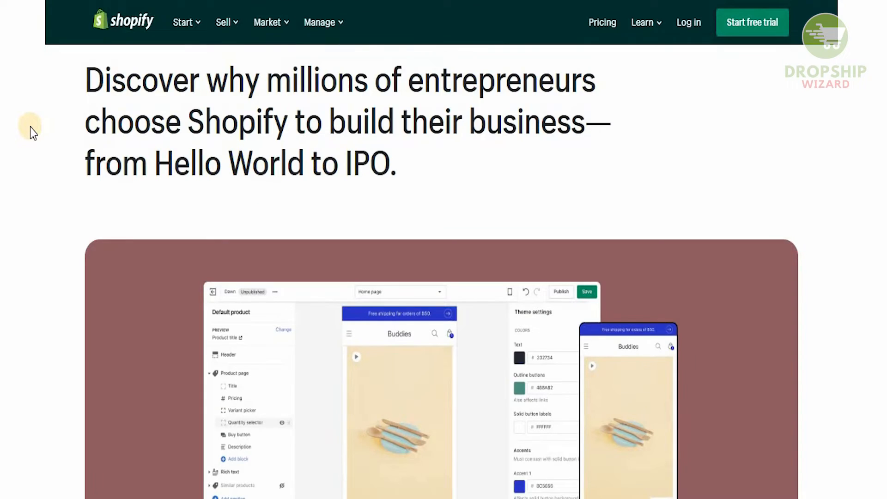
pyautogui.scroll(-3)
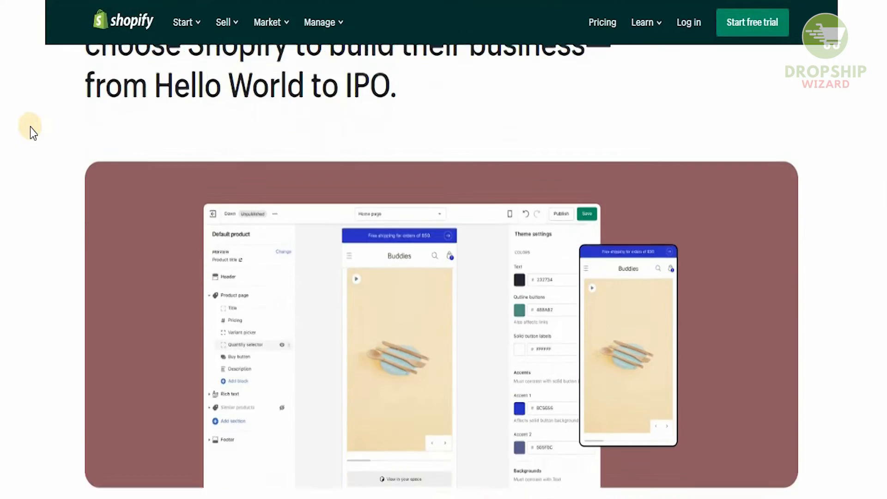
pyautogui.scroll(-3)
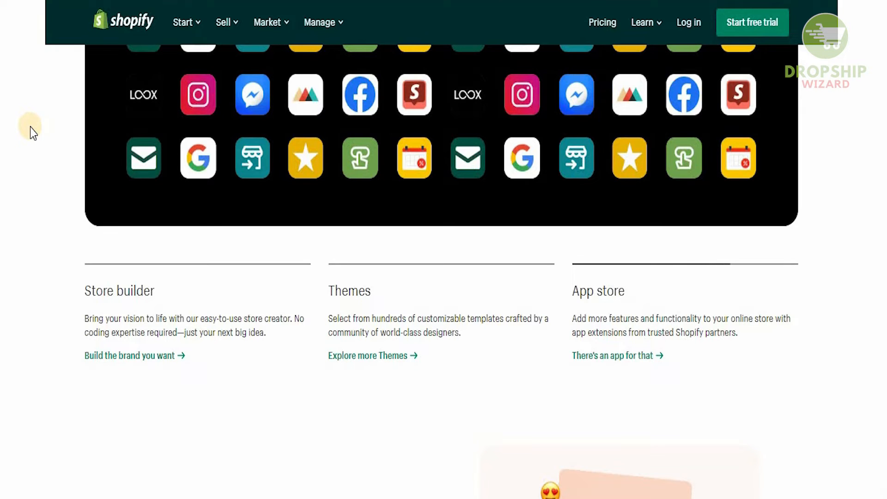
pyautogui.scroll(-3)
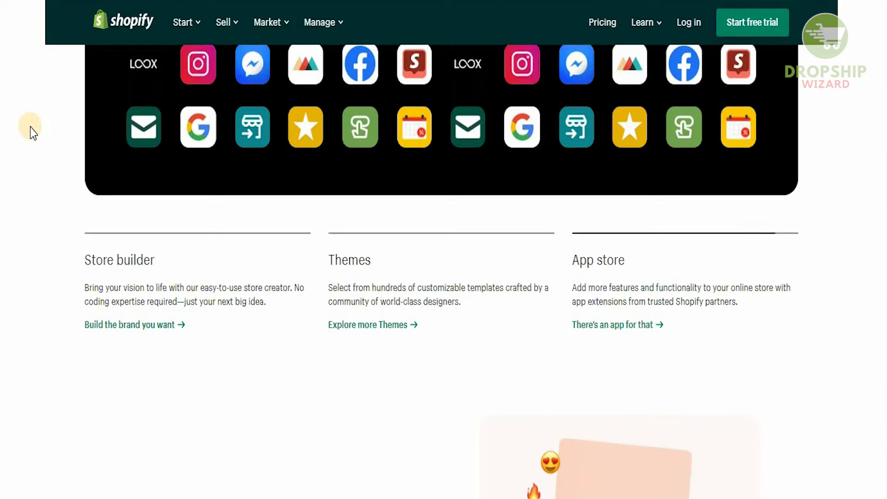
pyautogui.scroll(-3)
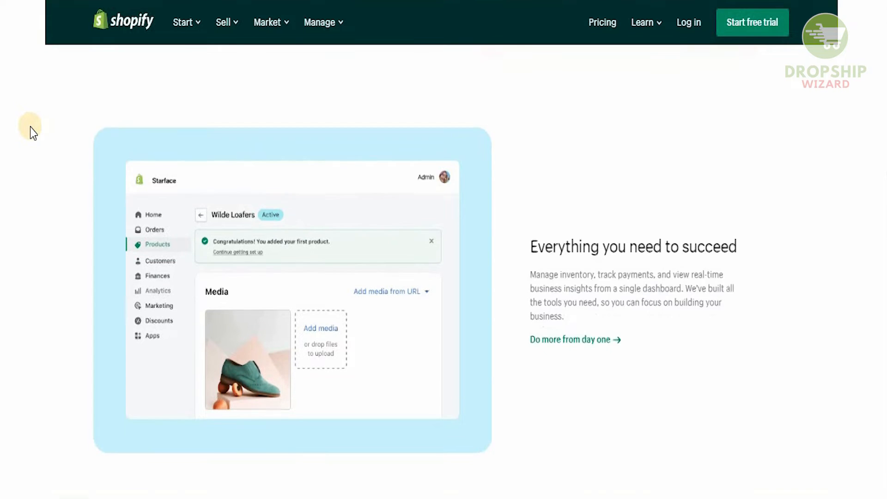
pyautogui.scroll(-3)
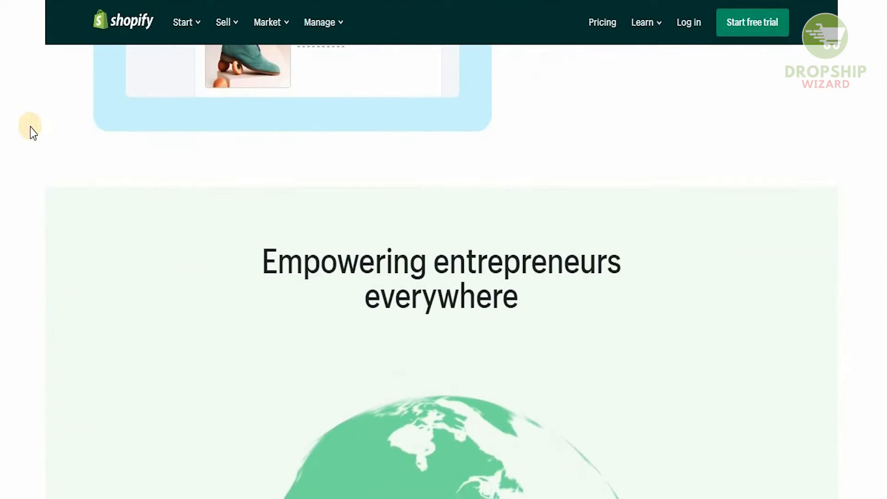
pyautogui.moveTo(780, 50)
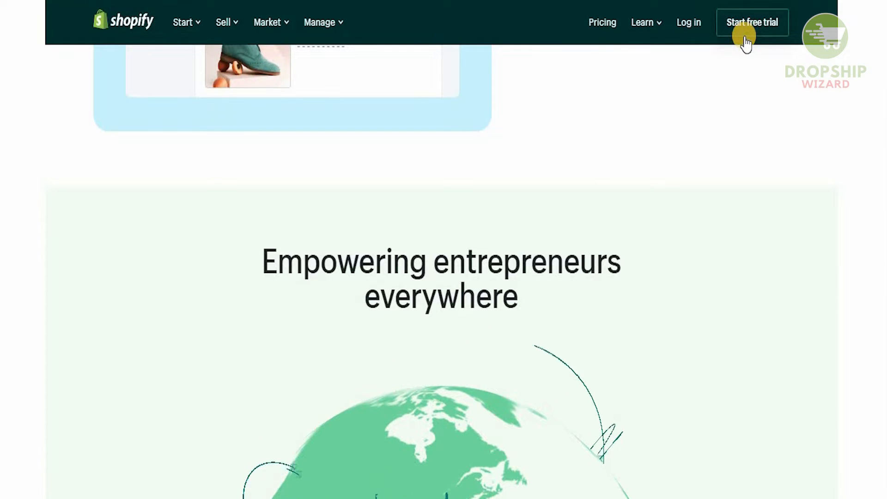
pyautogui.click(752, 22)
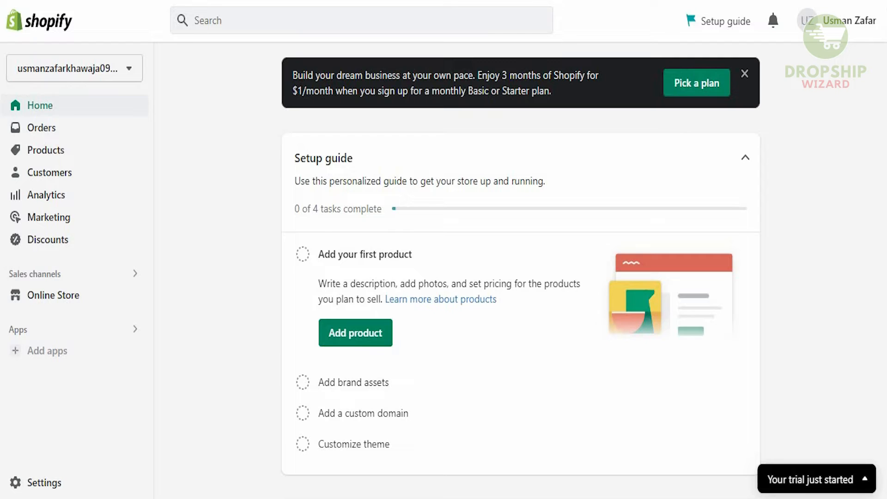
pyautogui.moveTo(224, 186)
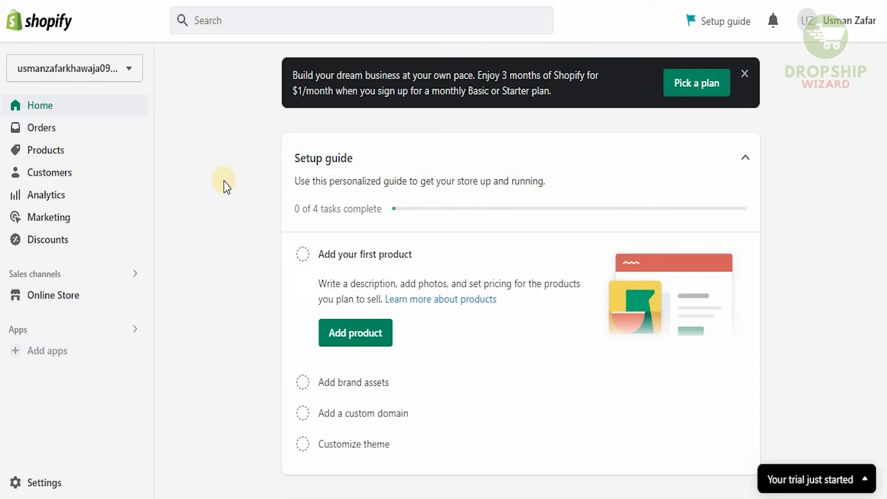
pyautogui.moveTo(198, 251)
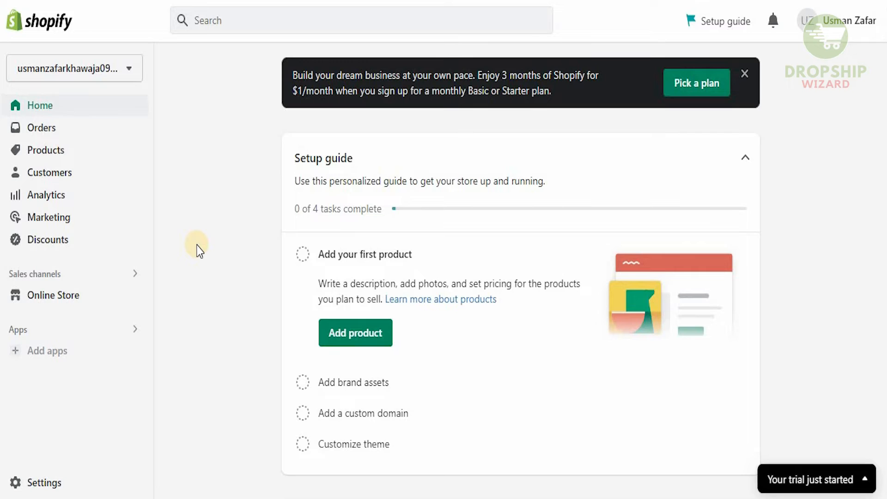
pyautogui.scroll(-3)
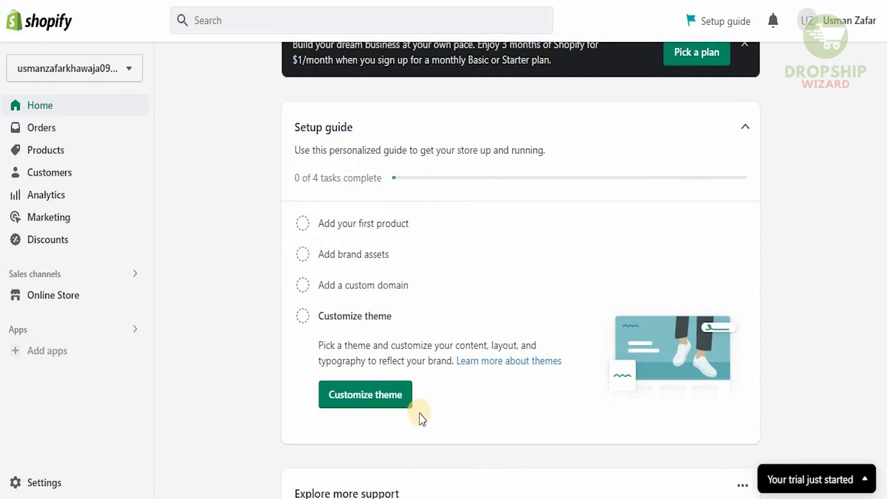
# Step: Open the store's themes, dismiss the task guide, and view the free Refresh theme's details
pyautogui.click(364, 394)
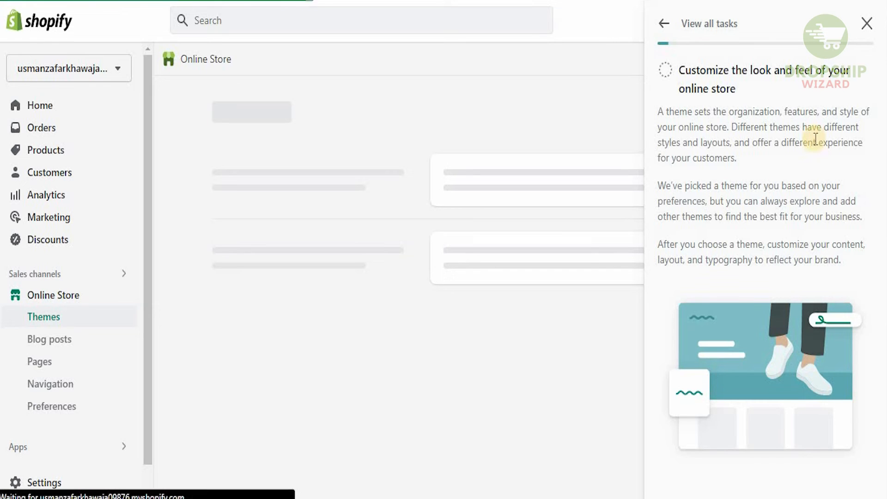
pyautogui.click(866, 24)
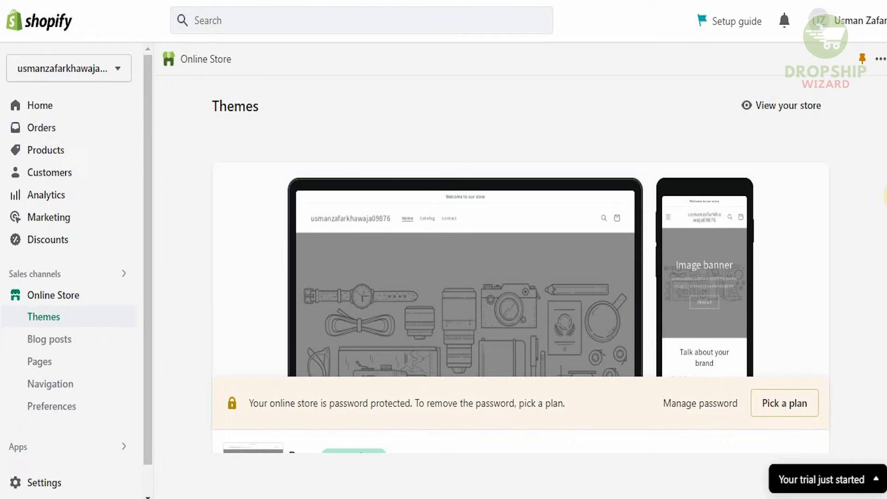
pyautogui.scroll(-3)
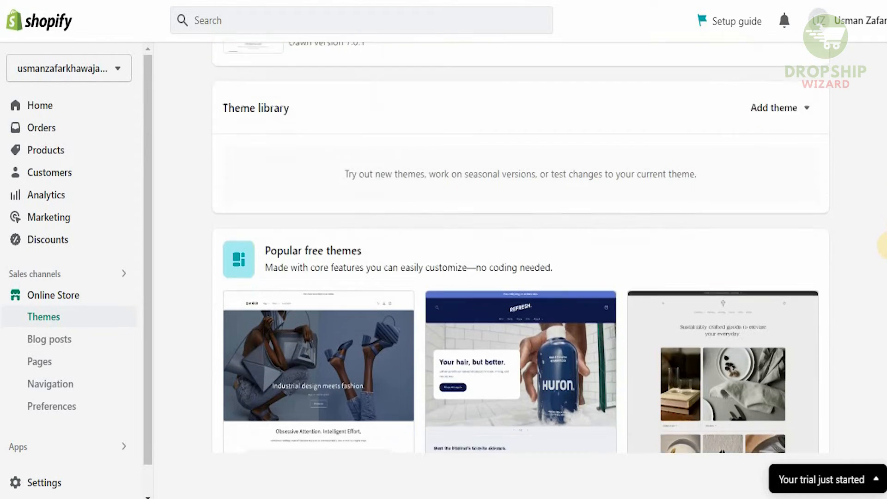
pyautogui.scroll(-3)
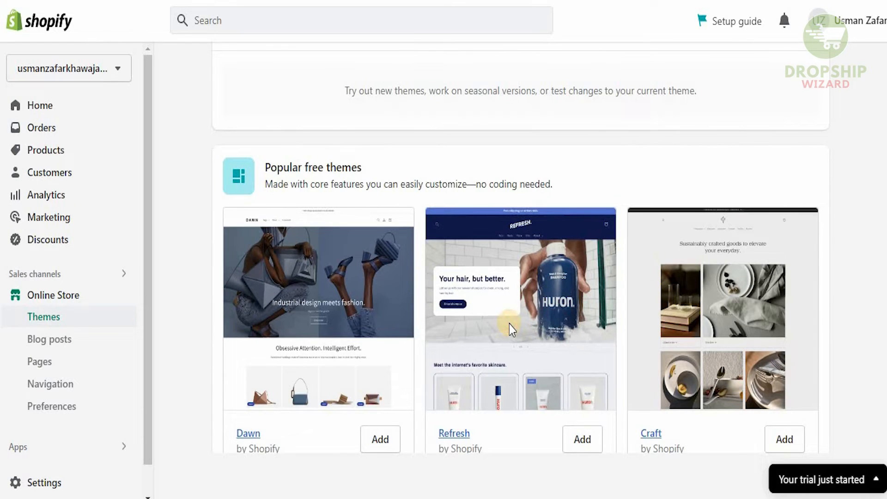
pyautogui.click(454, 433)
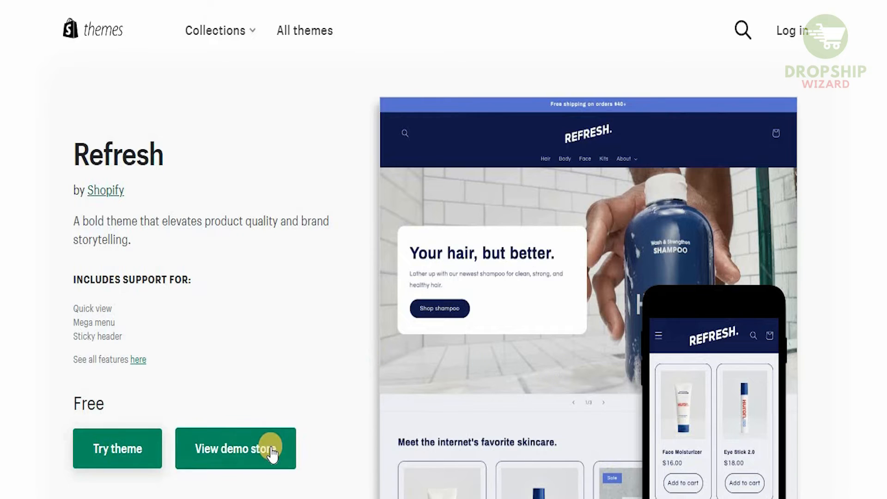
# Step: Preview and scroll through the Refresh theme's demo store
pyautogui.click(235, 448)
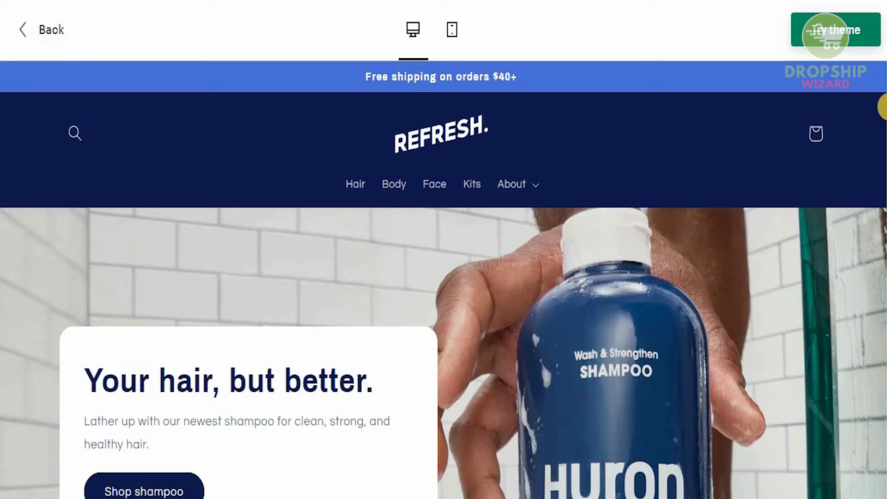
pyautogui.scroll(-3)
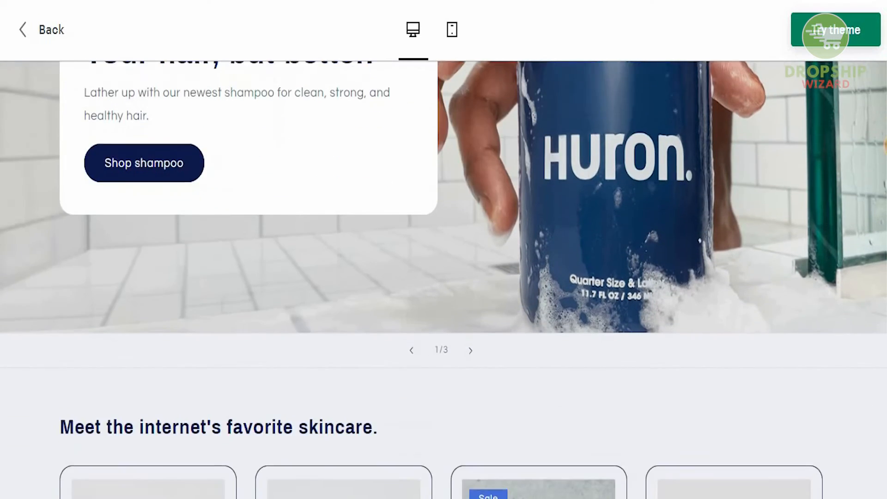
pyautogui.scroll(-3)
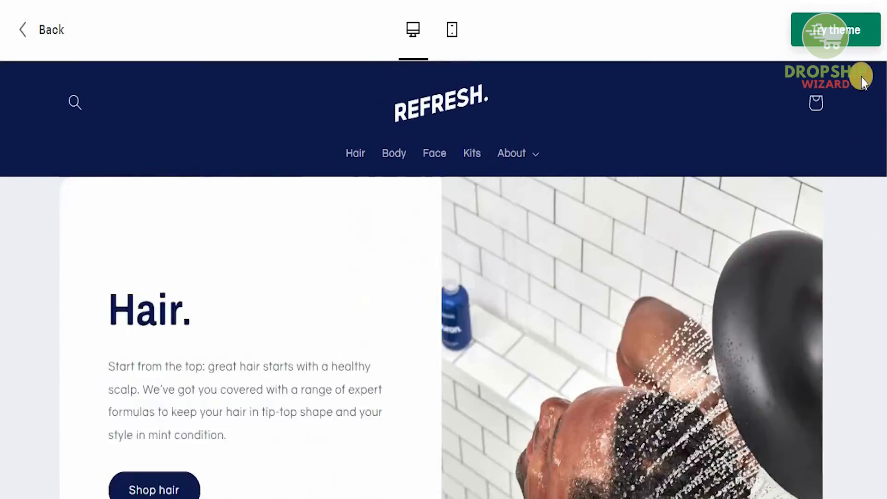
pyautogui.scroll(-3)
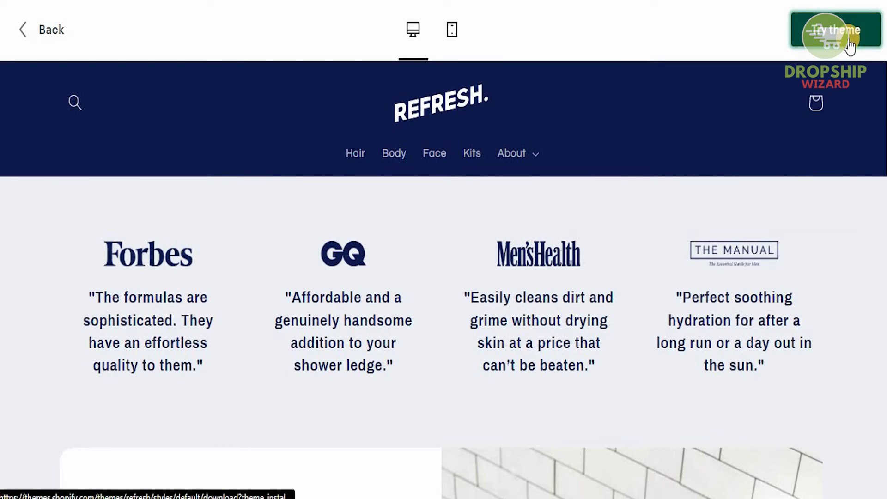
# Step: Sign in with the existing store account and add Refresh to the theme library
pyautogui.click(836, 30)
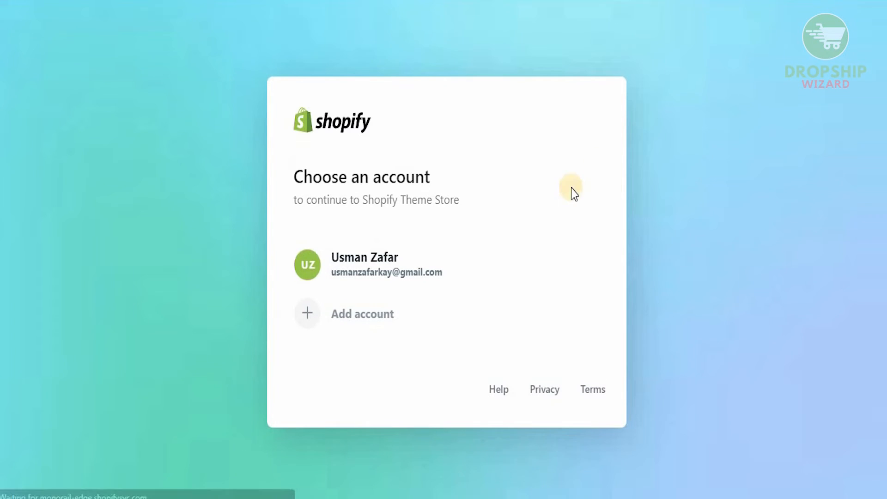
pyautogui.click(447, 265)
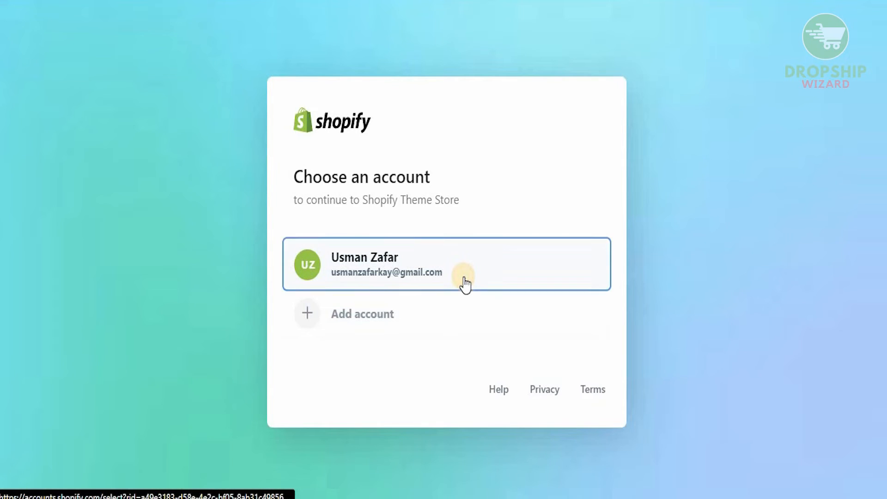
pyautogui.click(446, 264)
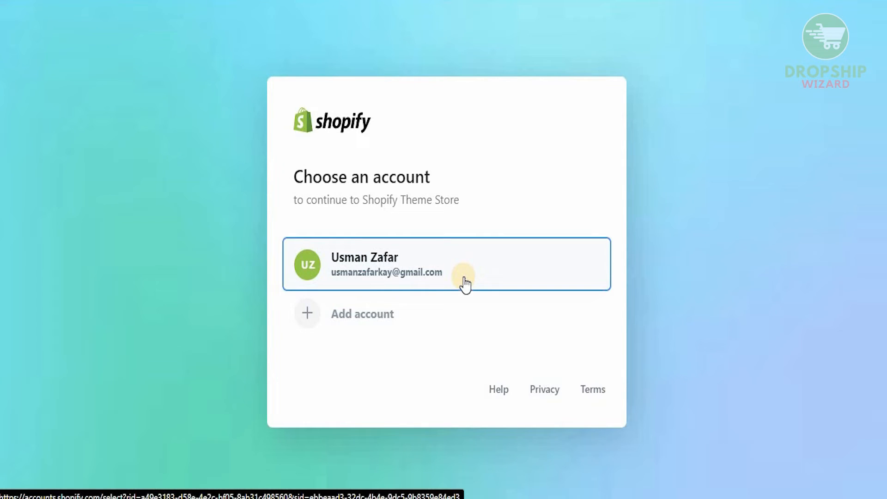
pyautogui.click(446, 264)
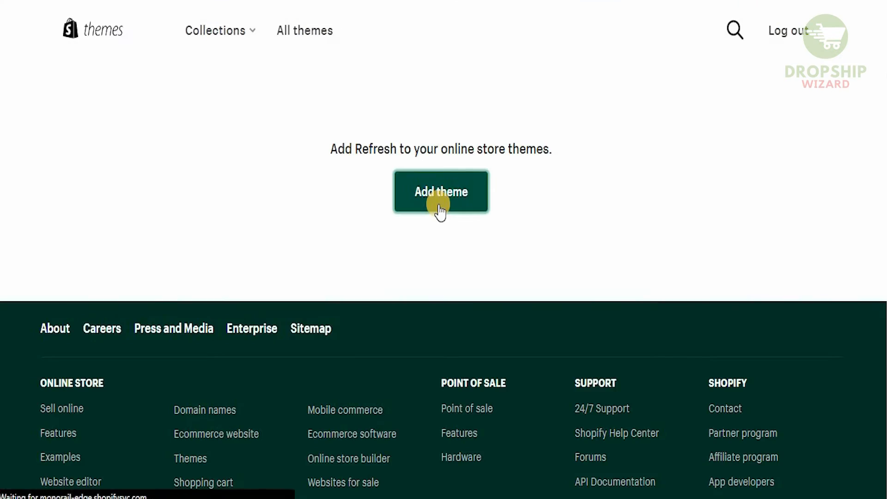
pyautogui.click(441, 192)
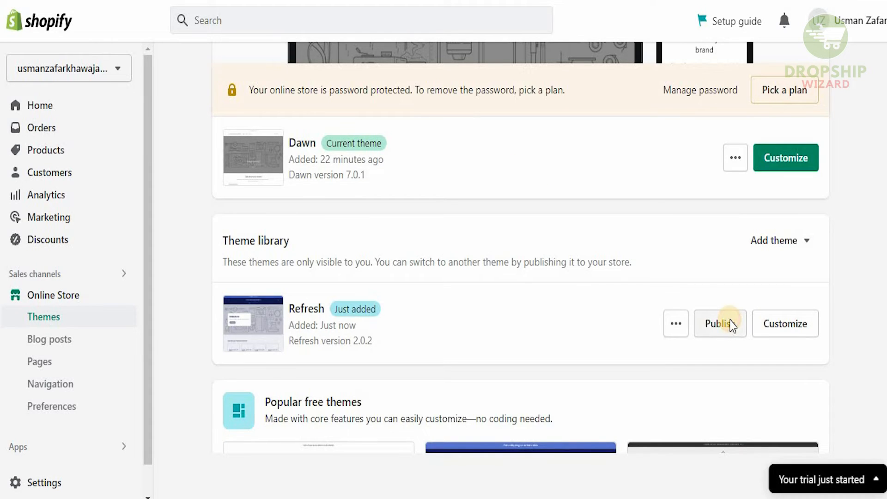
# Step: Publish Refresh as the current theme replacing Dawn, then go to Products
pyautogui.click(719, 323)
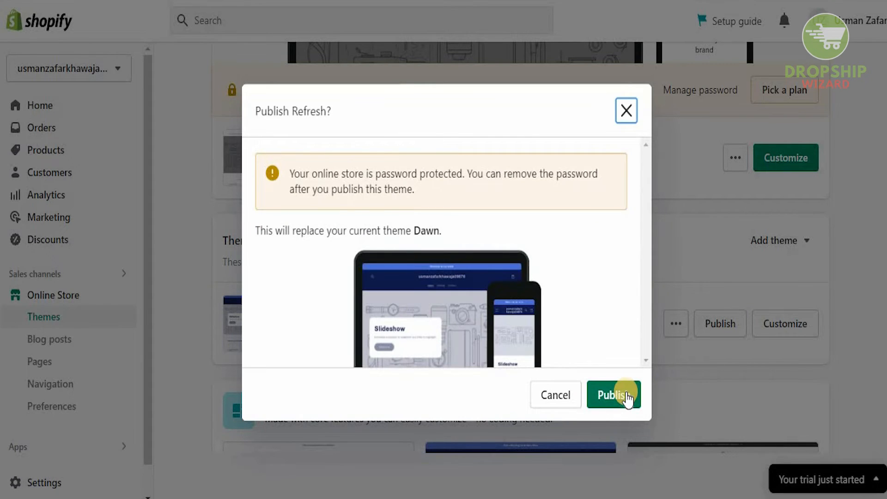
pyautogui.click(613, 394)
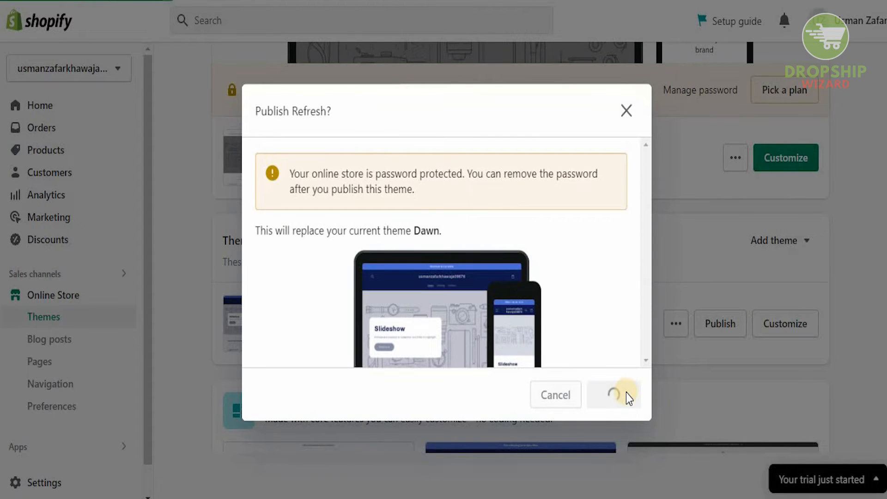
pyautogui.click(614, 394)
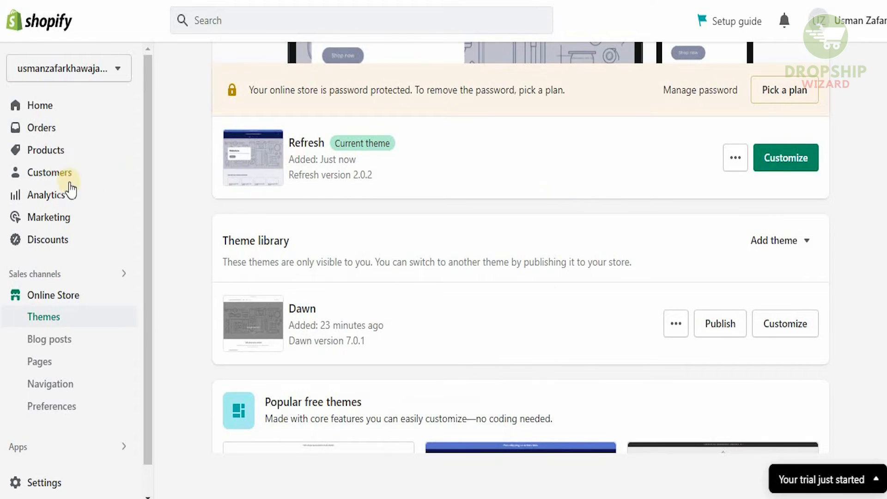
pyautogui.click(45, 149)
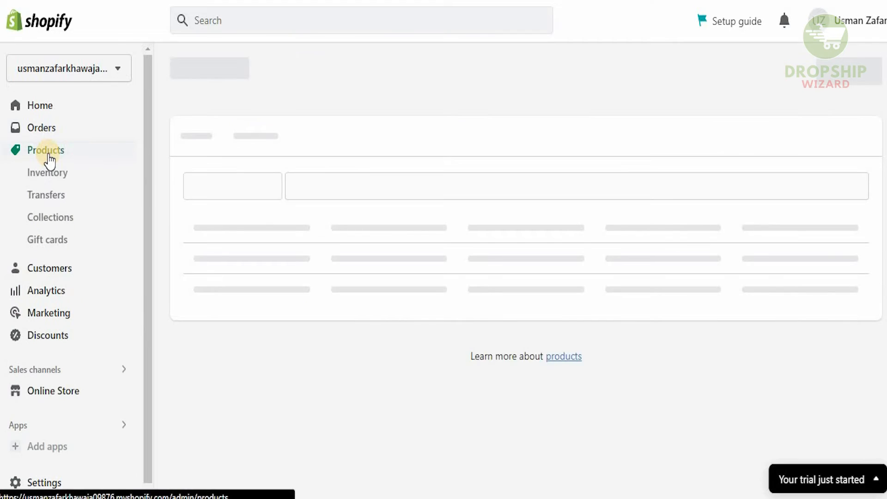
# Step: Create a new product titled 'video editing'
pyautogui.click(45, 150)
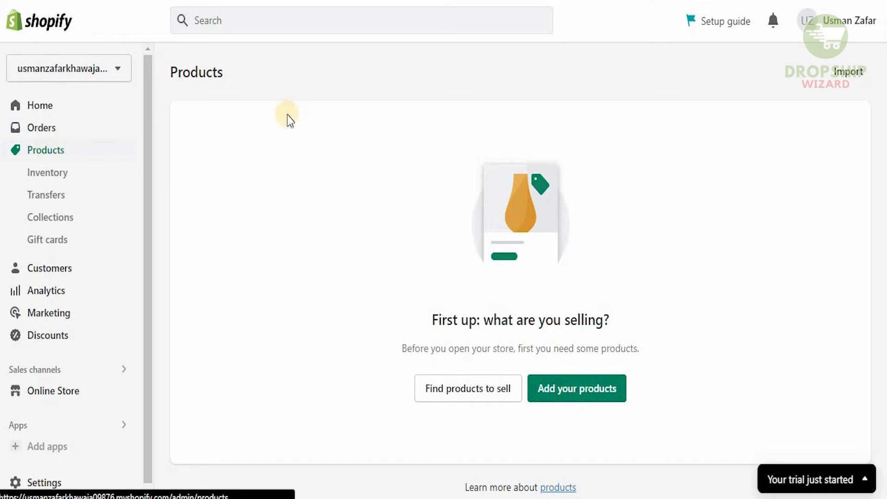
pyautogui.click(576, 388)
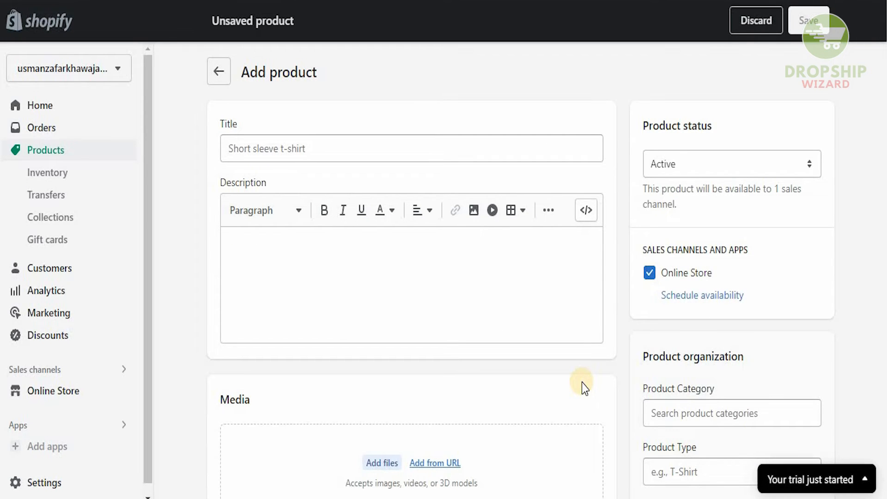
pyautogui.moveTo(424, 156)
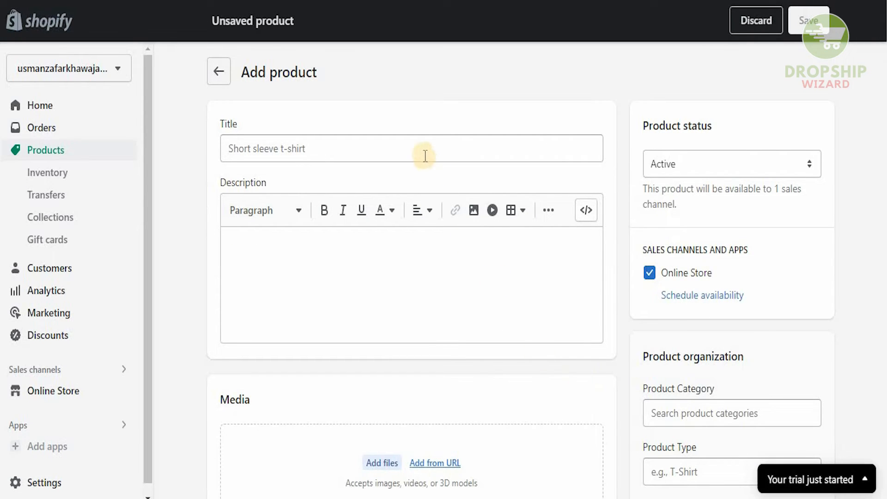
pyautogui.click(411, 148)
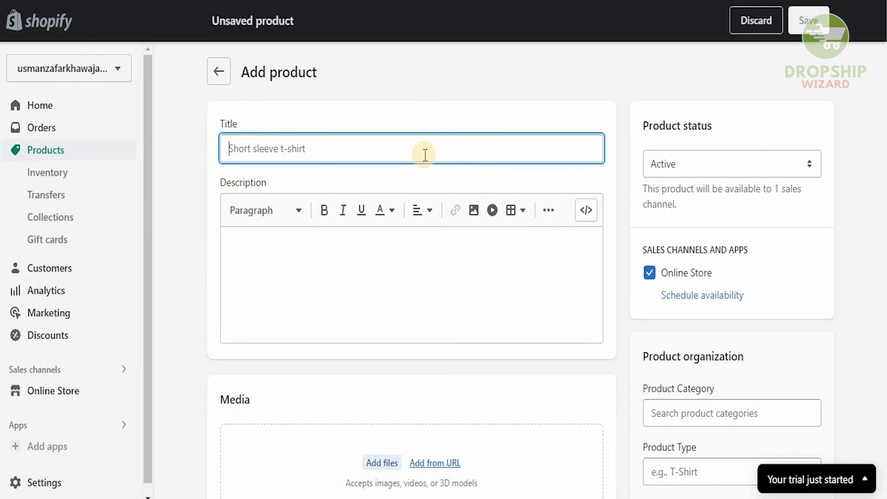
pyautogui.write('video editing')
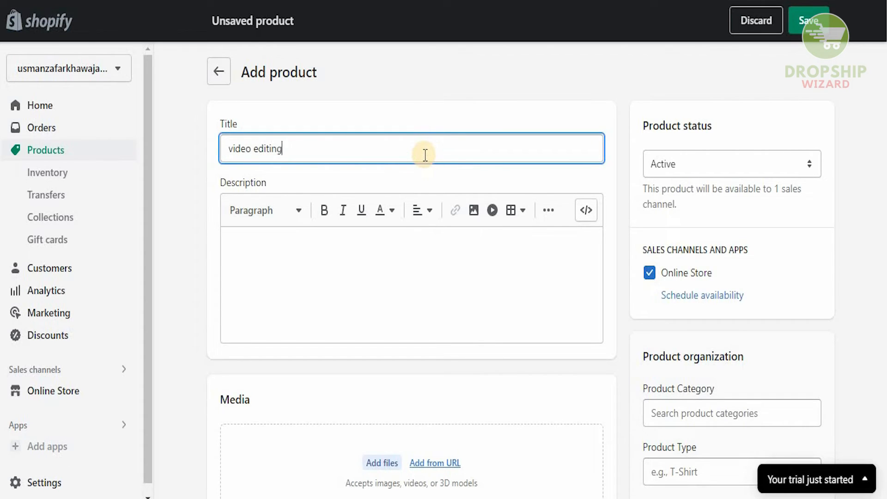
# Step: Write the description: 8 min video, thumbnail, voiceover, stock videos
pyautogui.click(390, 271)
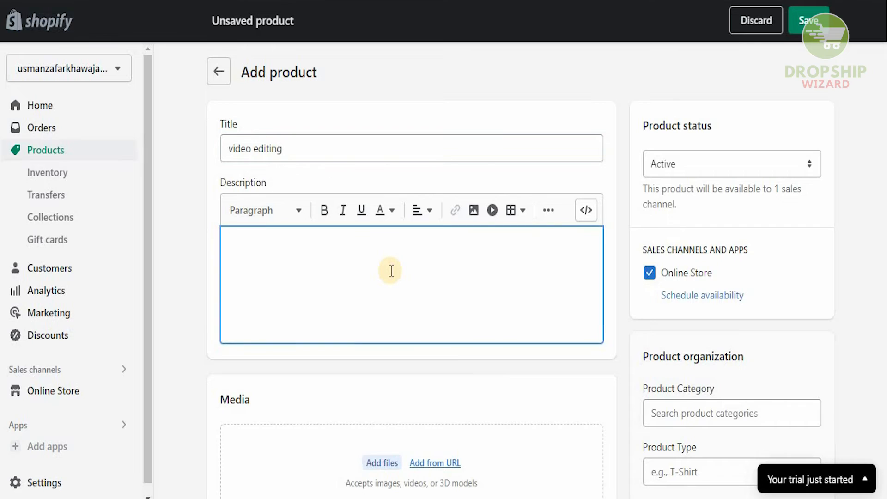
pyautogui.click(731, 413)
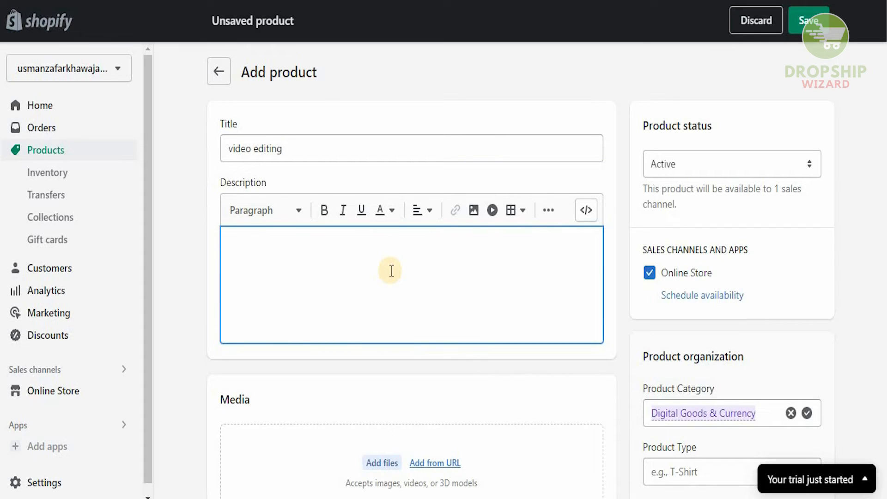
pyautogui.write('8 m')
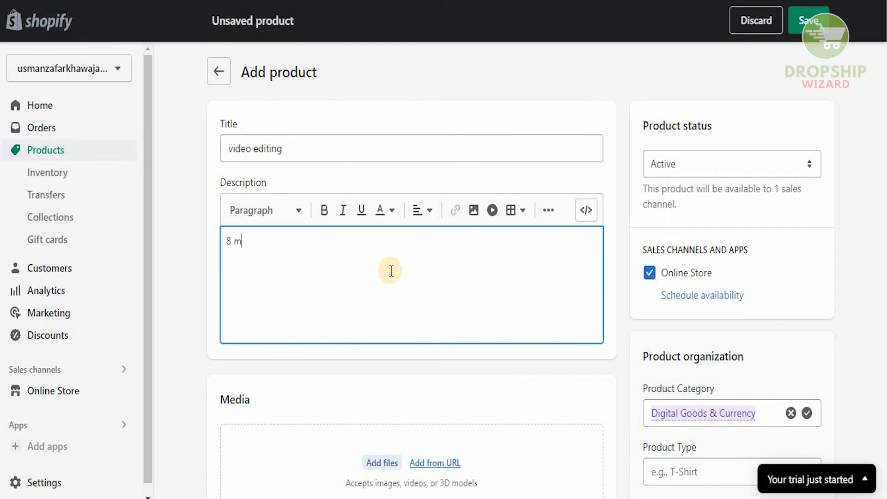
pyautogui.write('in video')
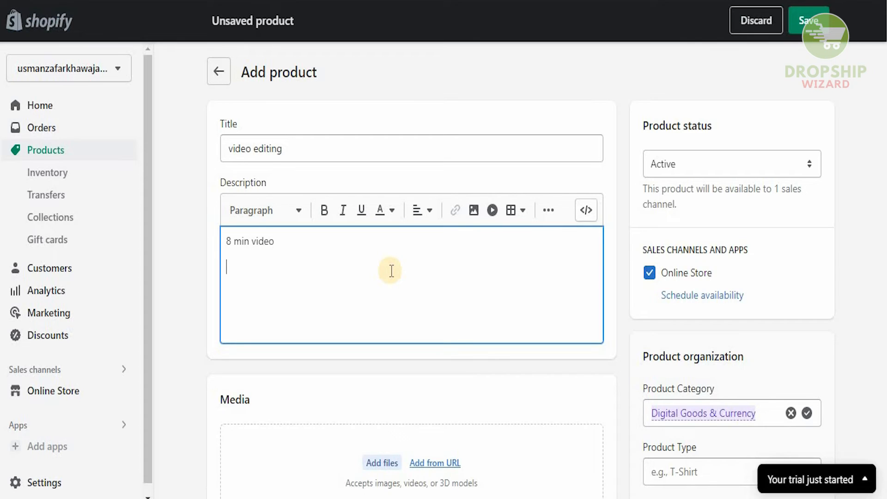
pyautogui.write('thum')
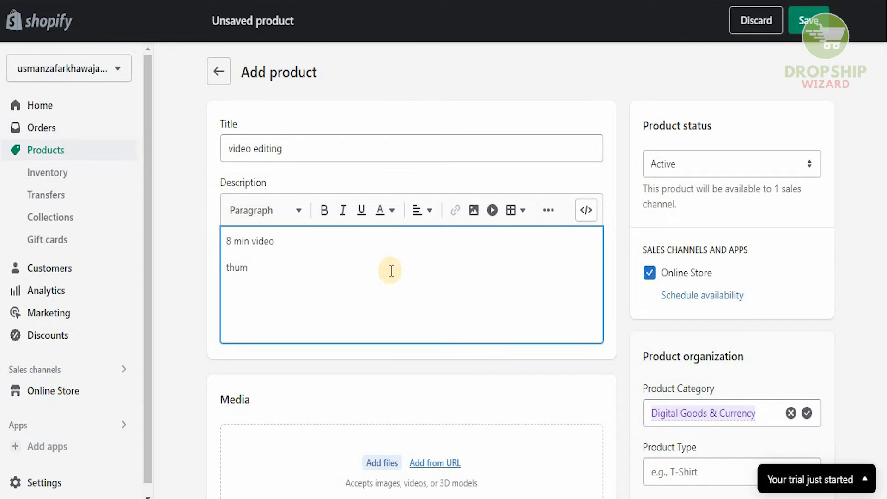
pyautogui.write('bnail')
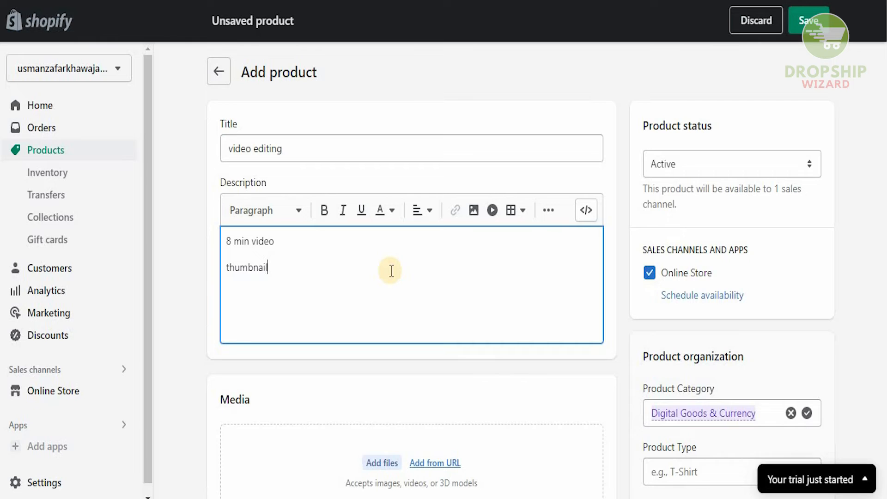
pyautogui.write('voiceover')
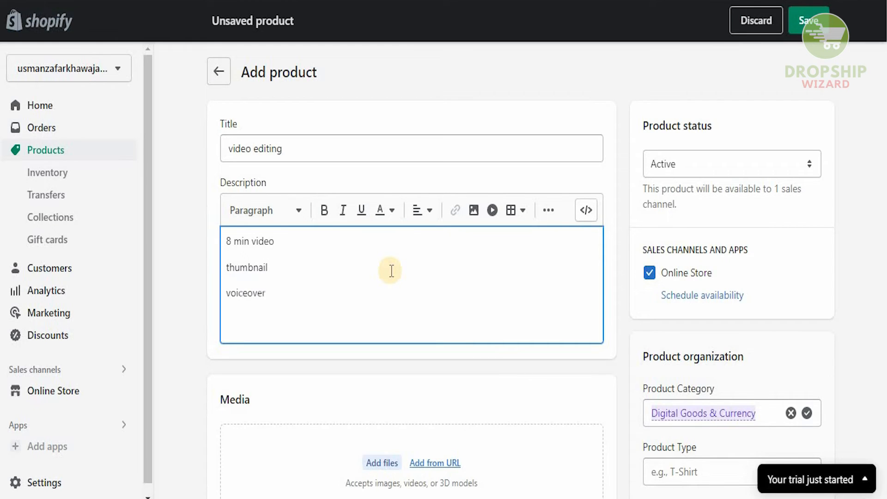
pyautogui.write('stock video')
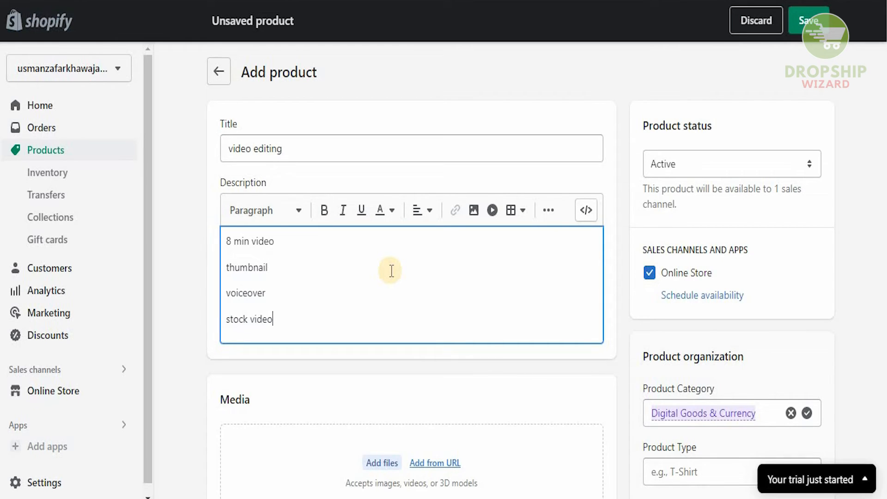
pyautogui.write('s')
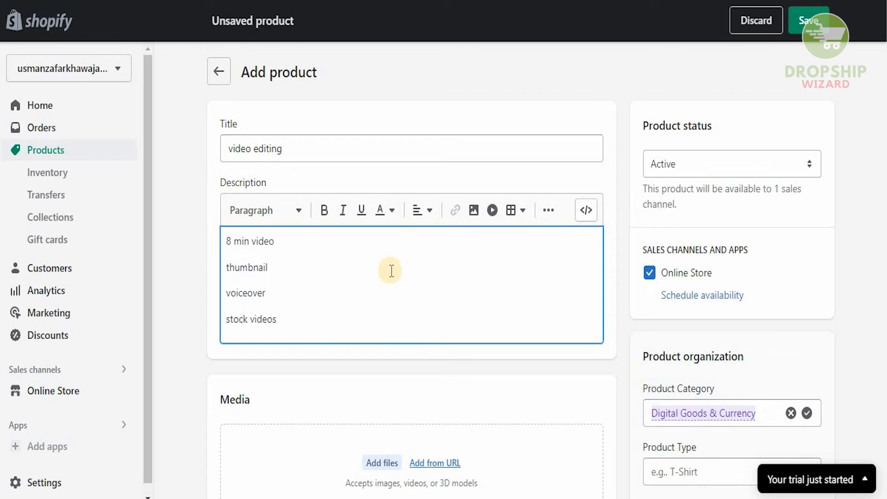
pyautogui.moveTo(424, 265)
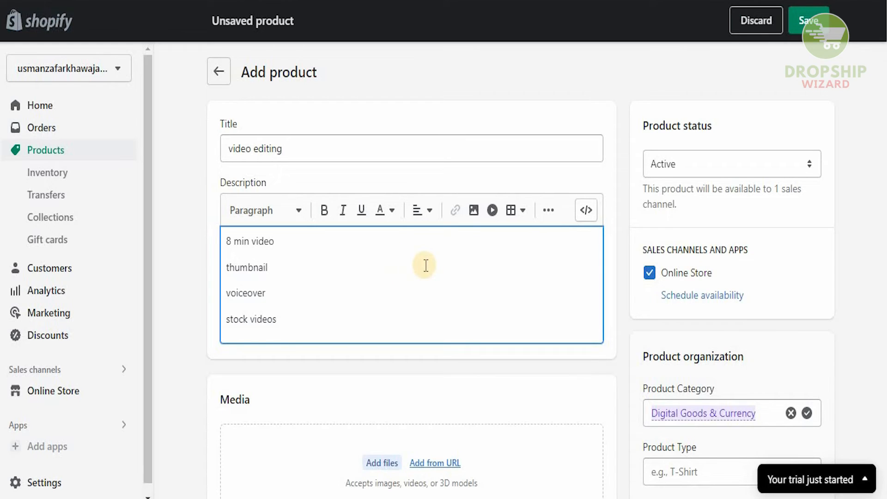
pyautogui.moveTo(685, 279)
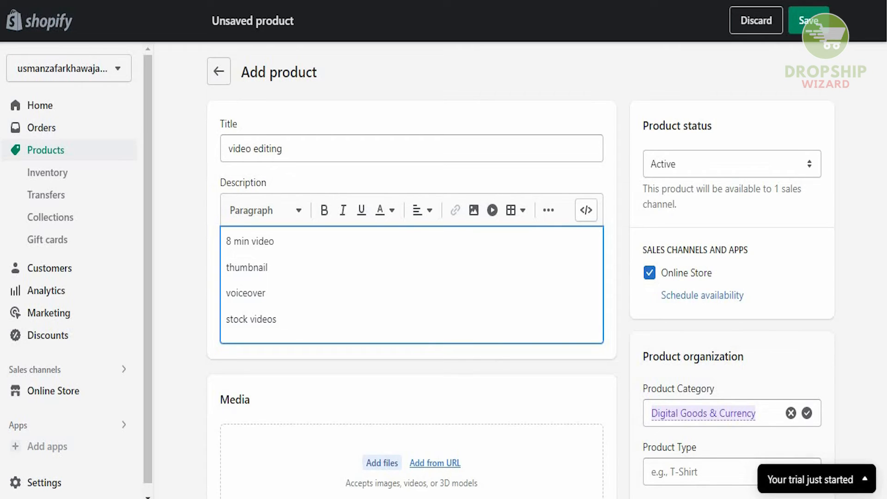
# Step: Enter 'service' as the product type, leaving the category empty
pyautogui.scroll(-3)
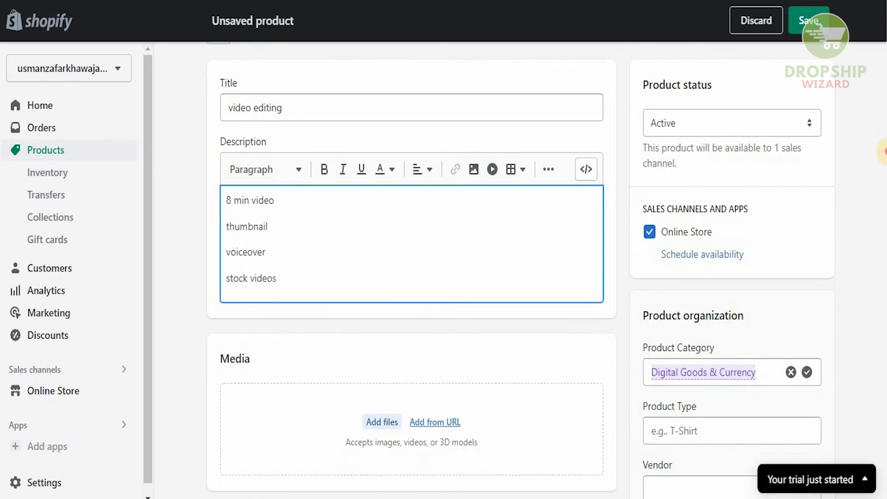
pyautogui.scroll(-3)
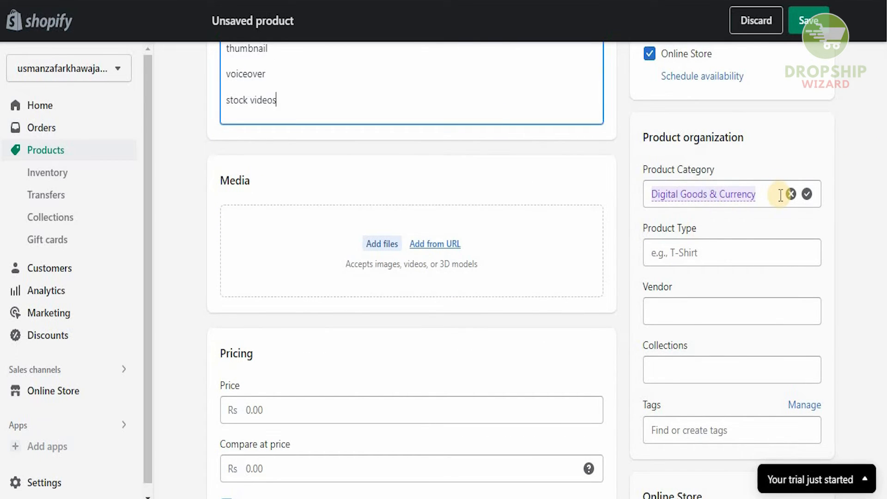
pyautogui.write('servic')
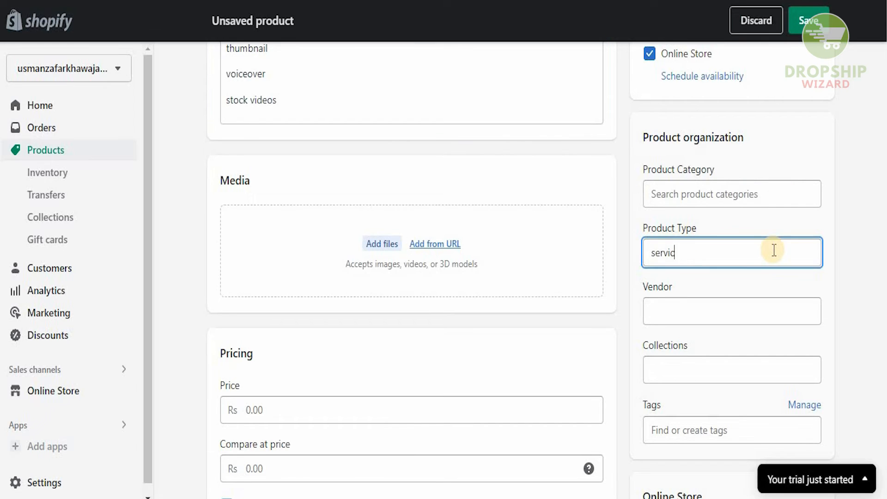
pyautogui.write('e')
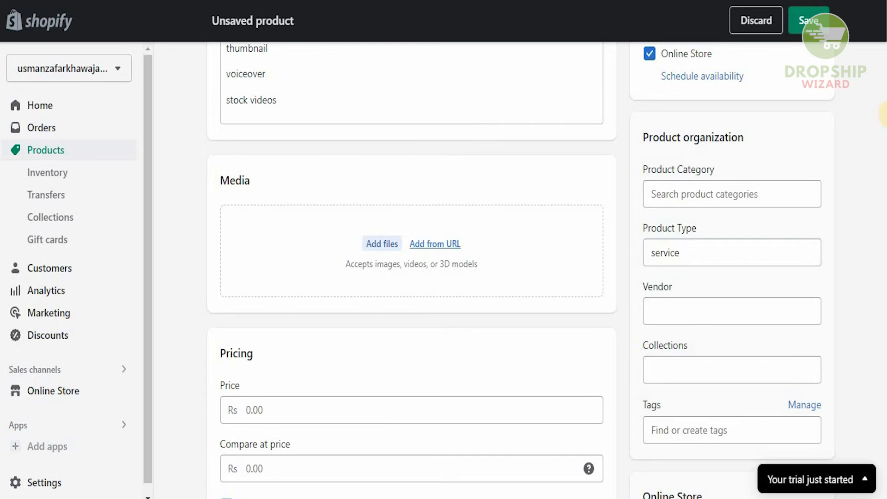
# Step: Set the price to 1000 and compare-at price to 5000
pyautogui.scroll(-3)
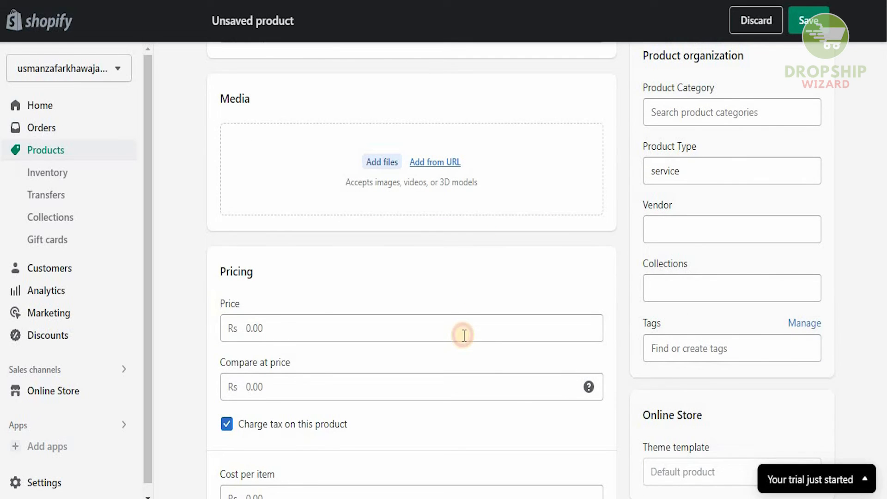
pyautogui.write('1000')
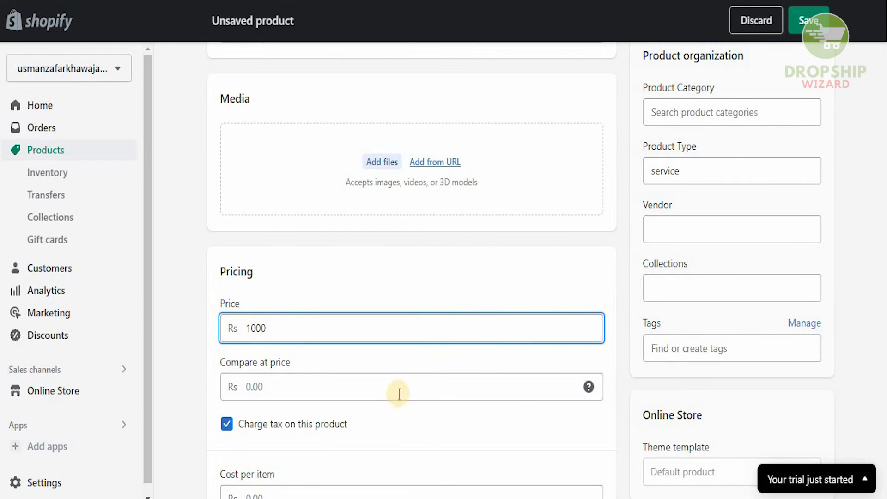
pyautogui.click(395, 387)
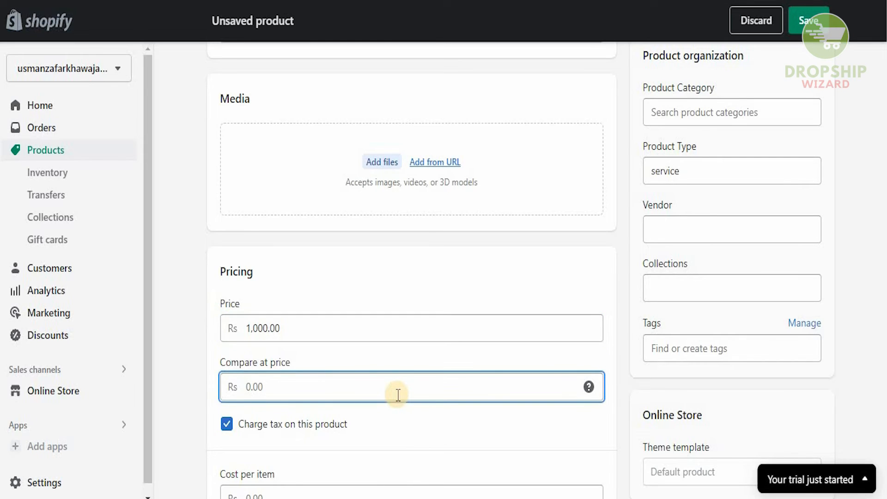
pyautogui.write('5000')
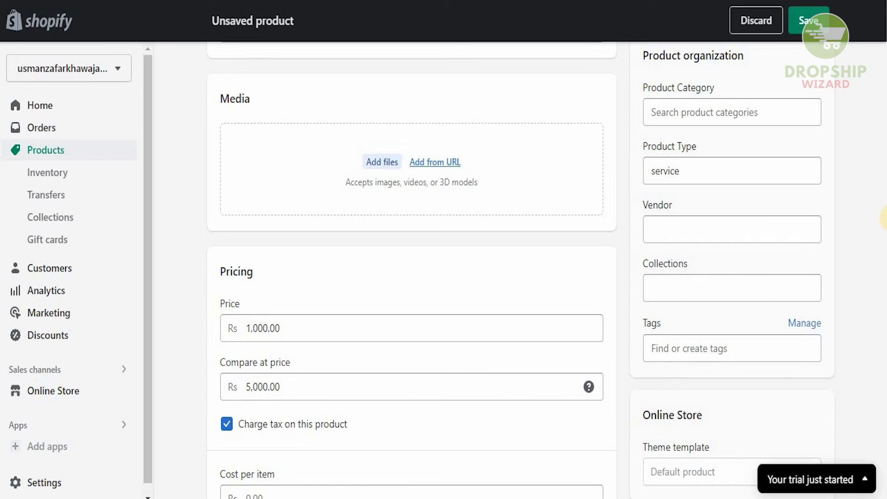
pyautogui.scroll(-3)
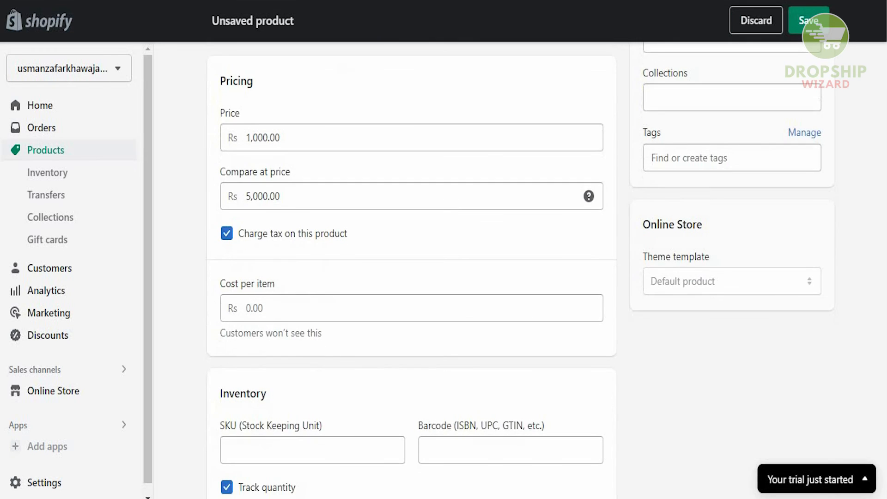
pyautogui.scroll(-3)
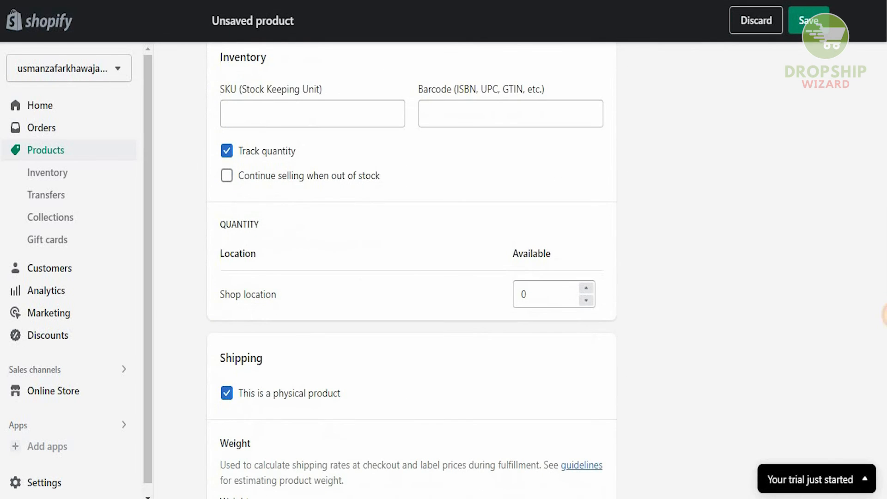
pyautogui.scroll(-3)
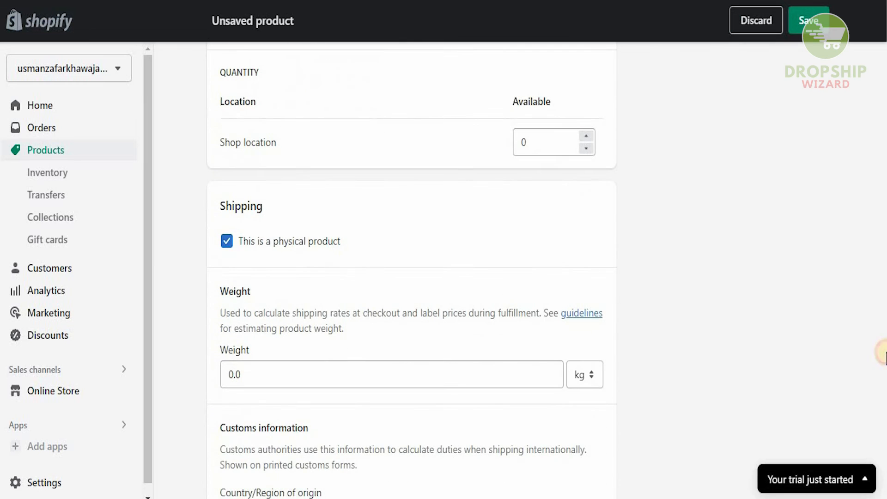
# Step: Uncheck 'This is a physical product' and review the search engine listing preview
pyautogui.click(227, 241)
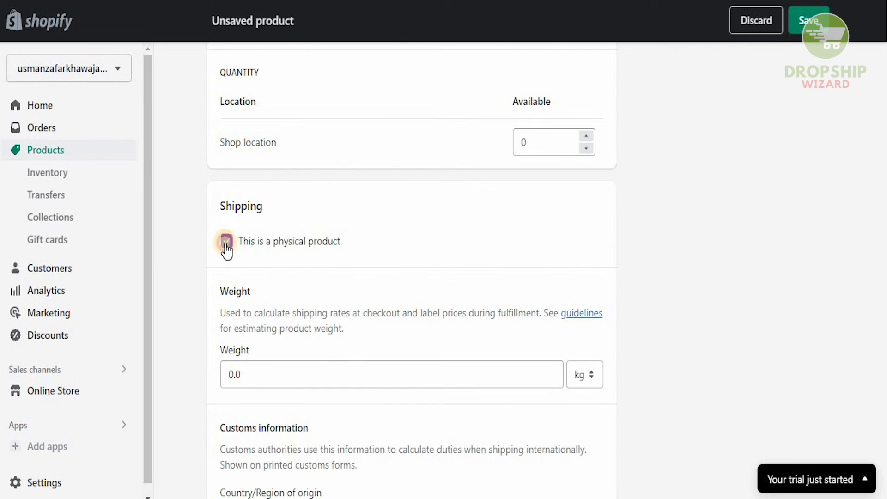
pyautogui.click(226, 241)
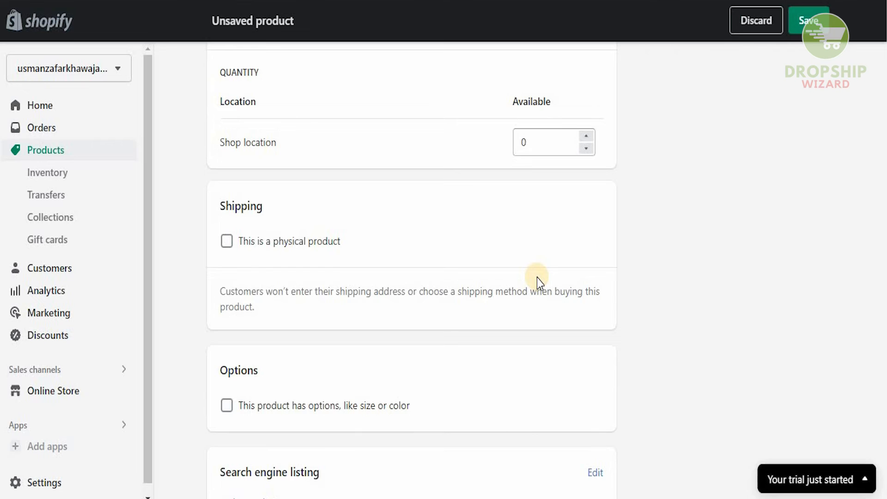
pyautogui.moveTo(363, 273)
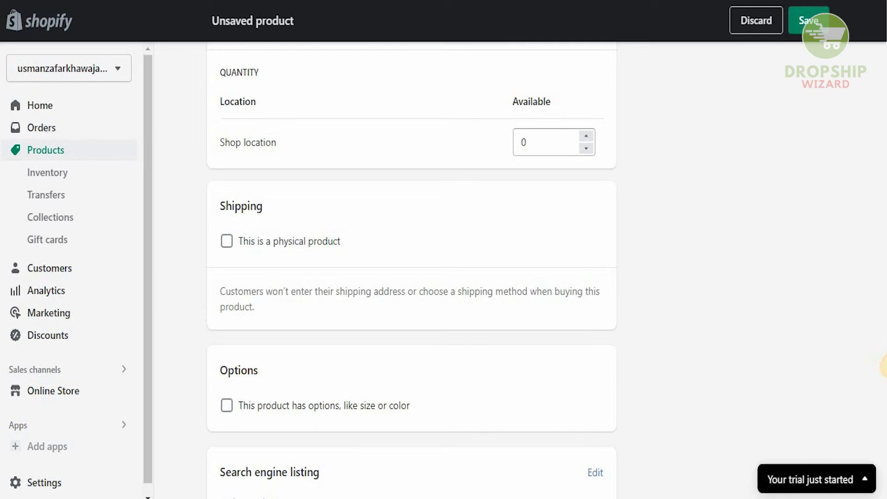
pyautogui.scroll(-3)
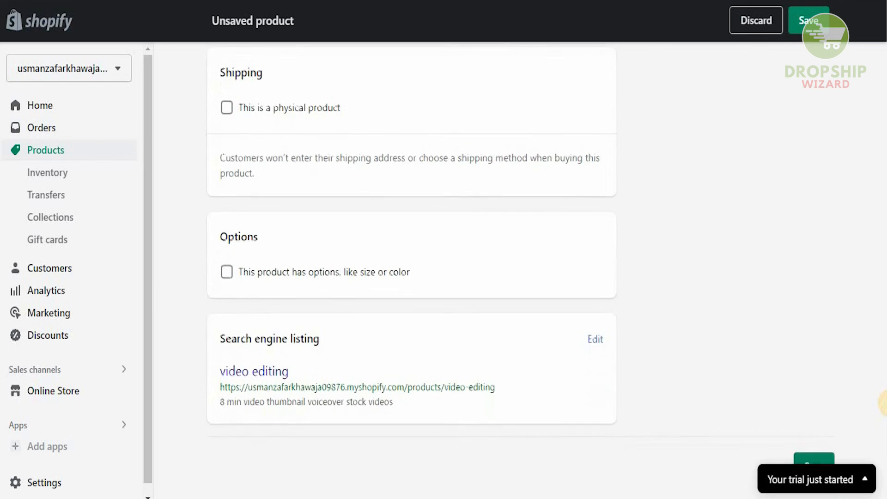
pyautogui.scroll(-3)
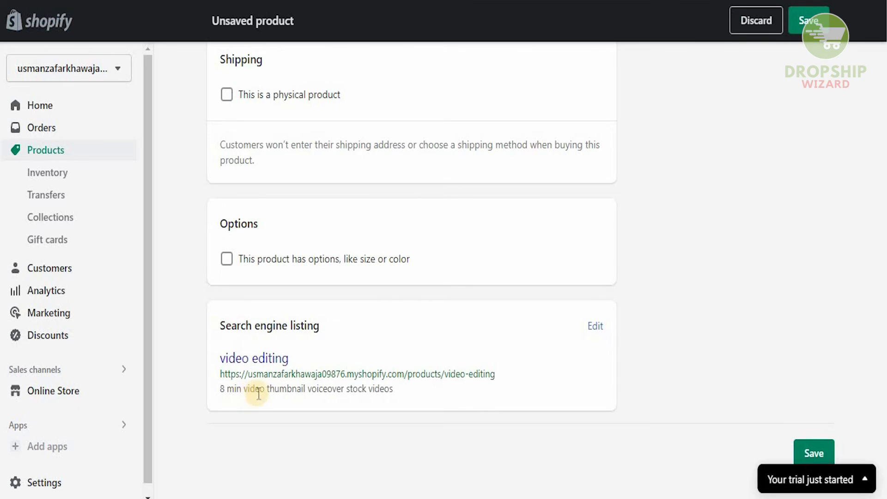
pyautogui.moveTo(876, 345)
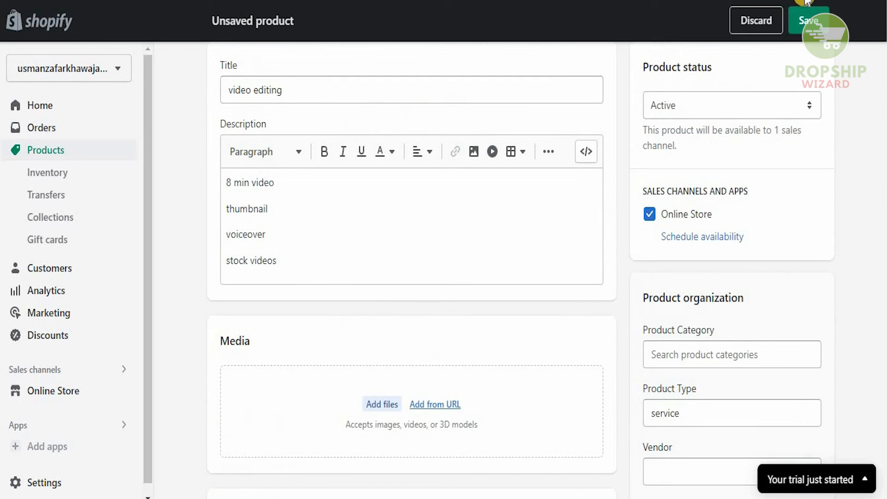
# Step: Save the 'video editing' product
pyautogui.click(808, 20)
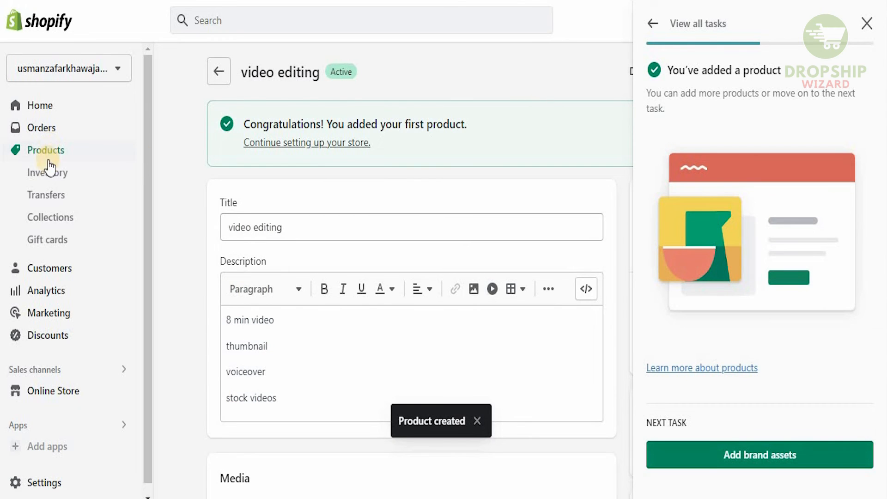
# Step: Go to Products > Inventory and close the setup tasks panel
pyautogui.click(47, 172)
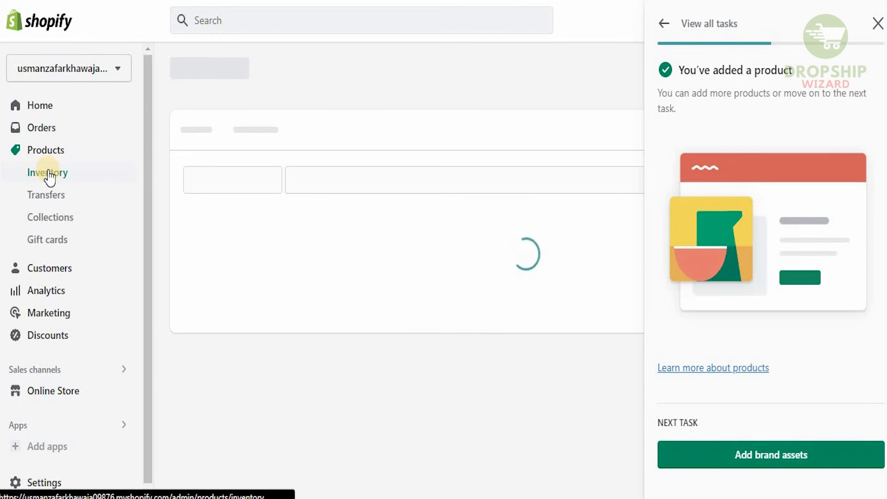
pyautogui.click(47, 172)
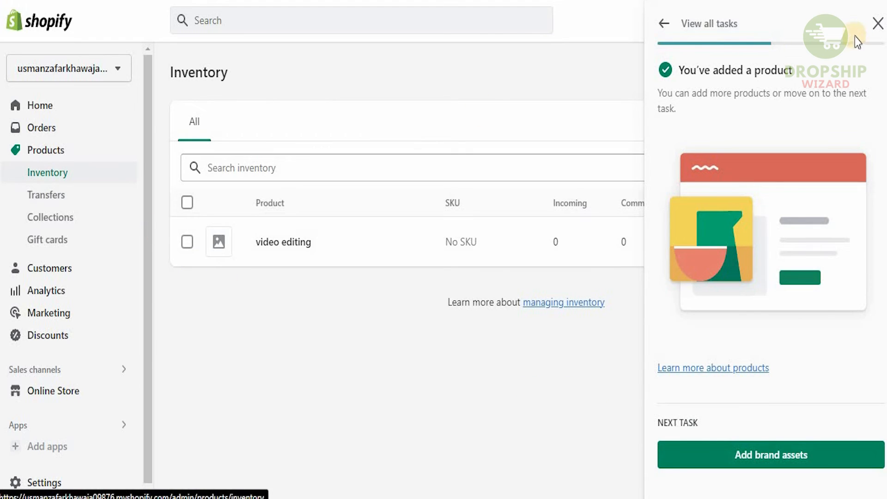
pyautogui.click(876, 23)
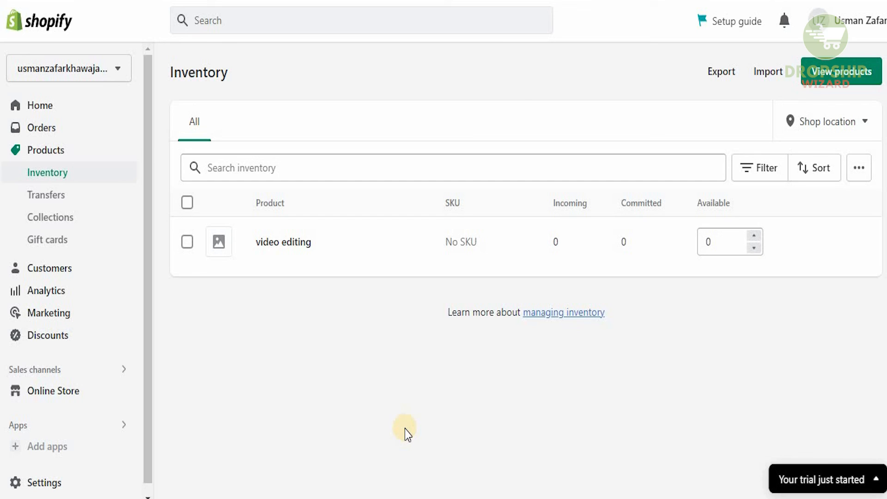
pyautogui.moveTo(406, 382)
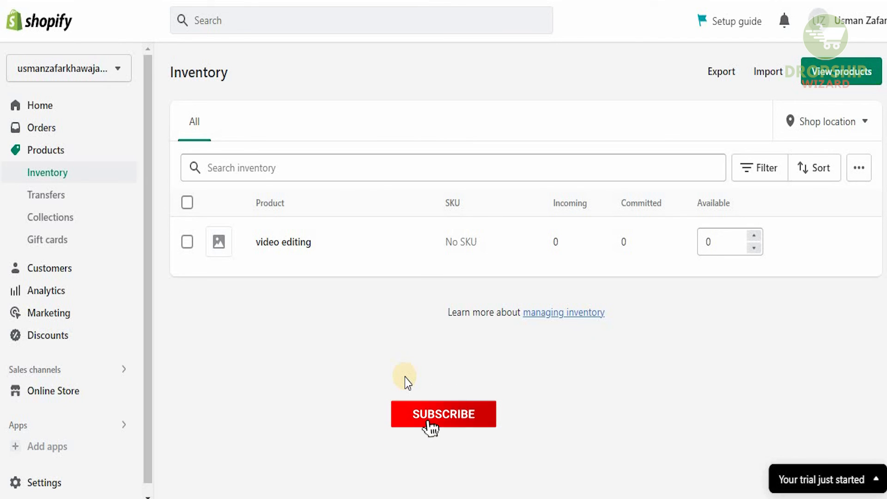
pyautogui.click(442, 413)
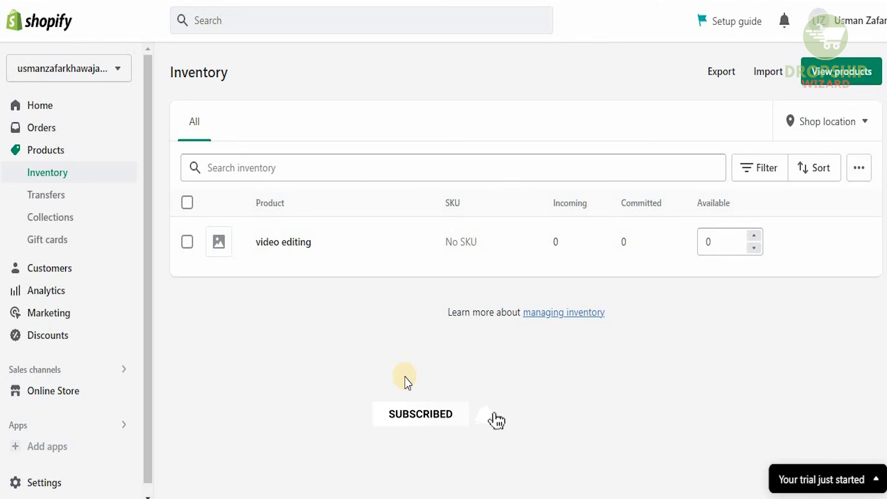